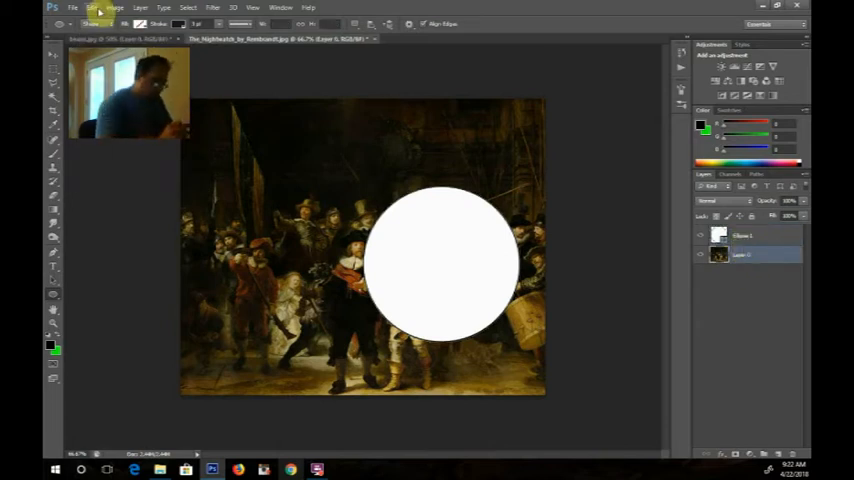
# Lower the painting layer's brightness with Brightness/Contrast so the white circle stands out.
pyautogui.click(92, 8)
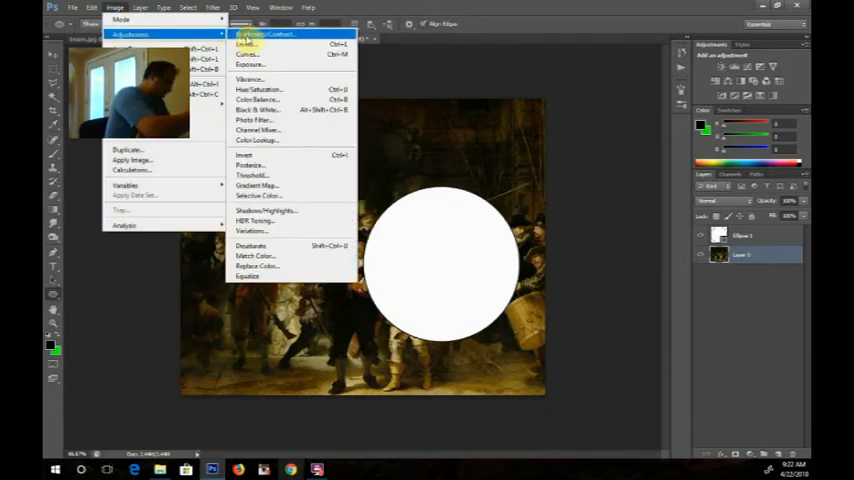
pyautogui.click(268, 36)
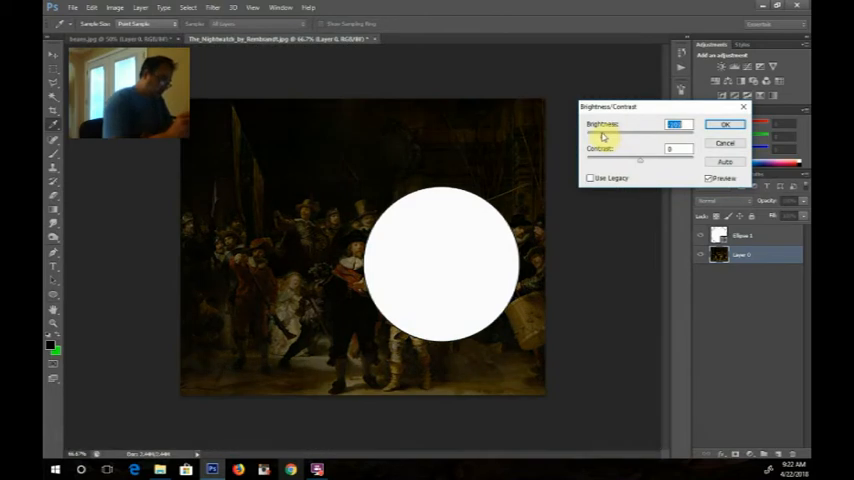
pyautogui.click(724, 124)
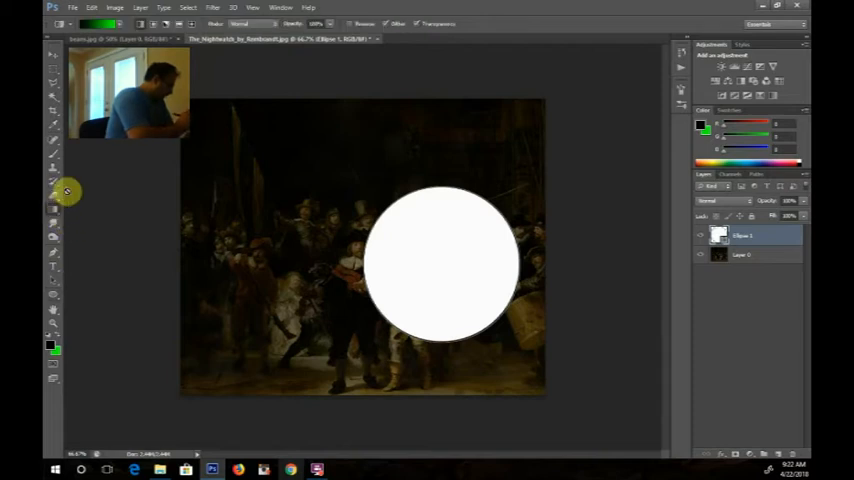
# Set the foreground colour to bright green for the circle's gradient.
pyautogui.click(54, 340)
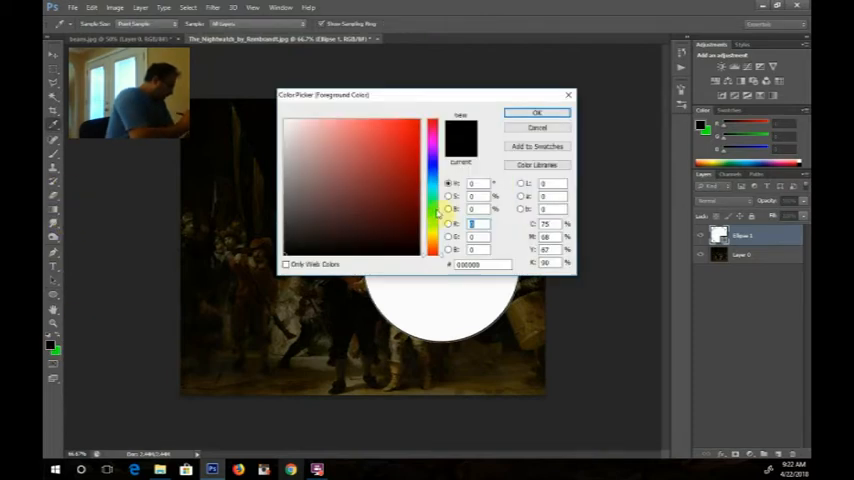
pyautogui.click(536, 112)
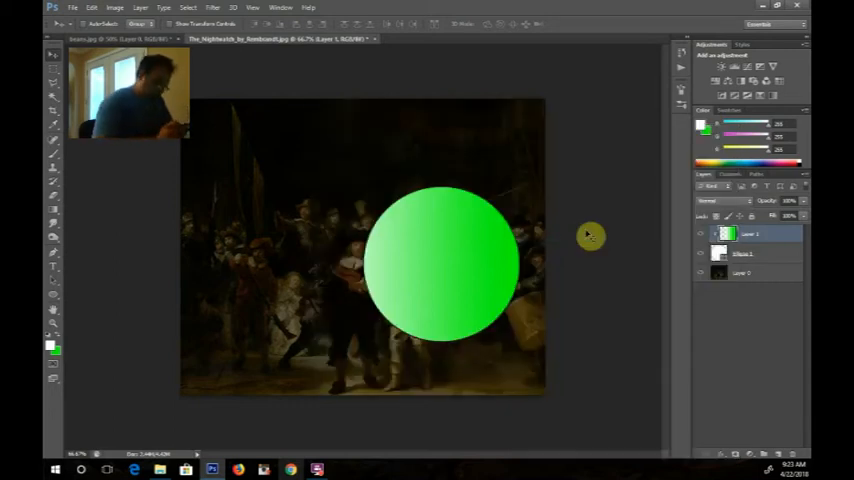
pyautogui.moveTo(804, 384)
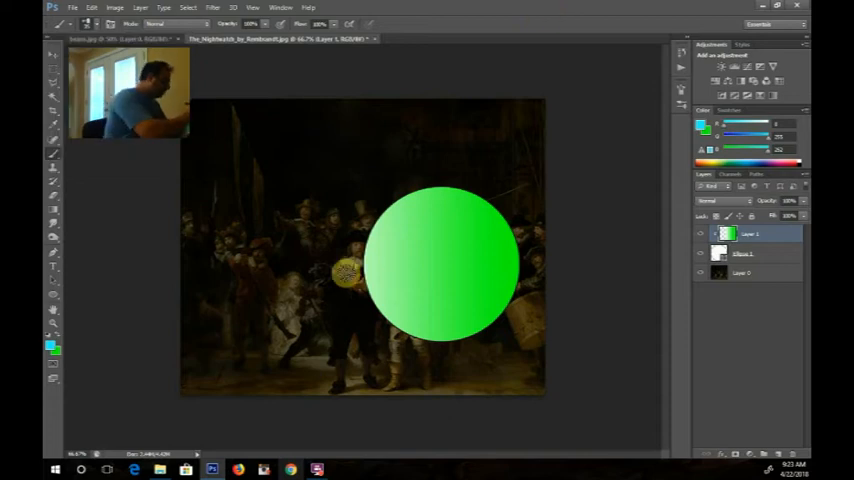
# Choose a bright blue and brush a diagonal blue streak across the green circle.
pyautogui.moveTo(344, 278); pyautogui.dragTo(460, 208)
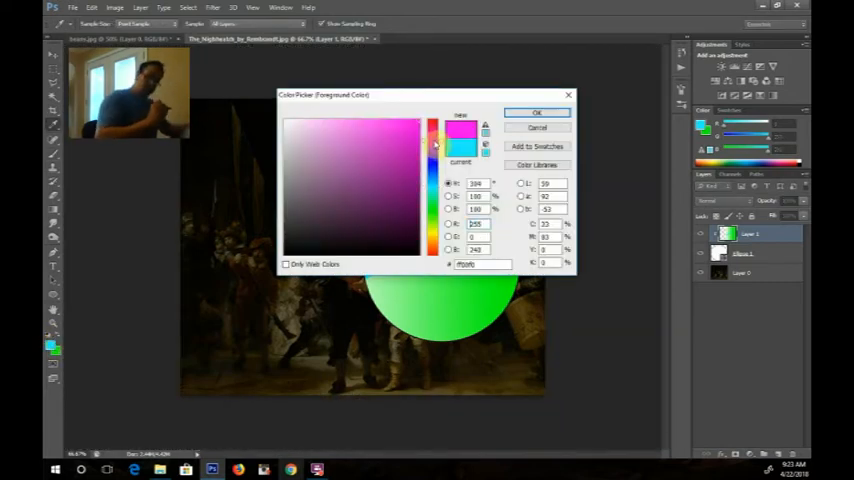
pyautogui.click(536, 112)
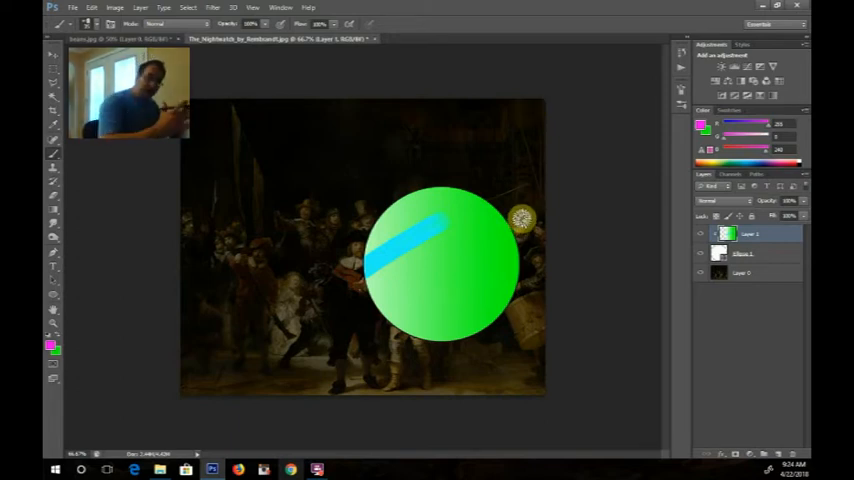
pyautogui.moveTo(524, 218); pyautogui.dragTo(416, 284)
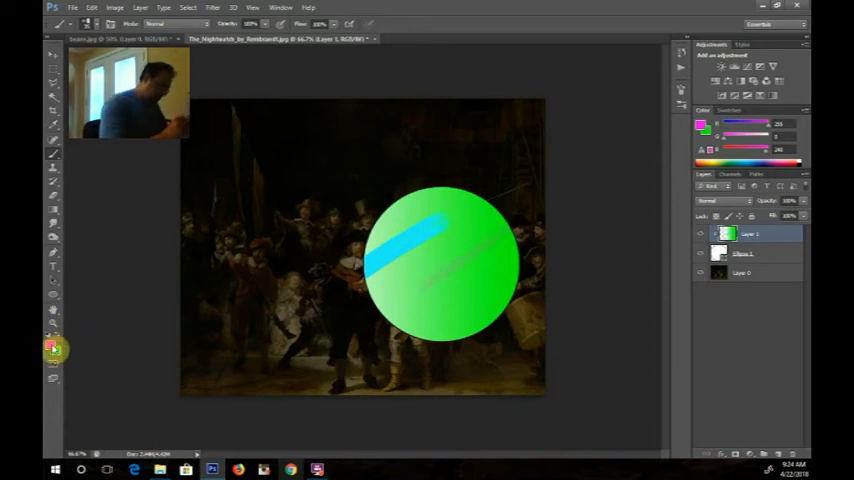
# Switch the colour to red and brush a second streak across the circle's lower part.
pyautogui.click(52, 348)
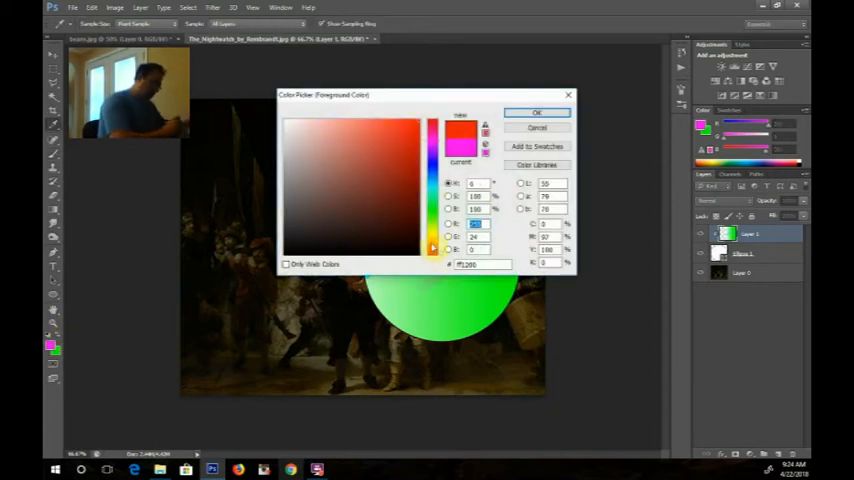
pyautogui.click(536, 112)
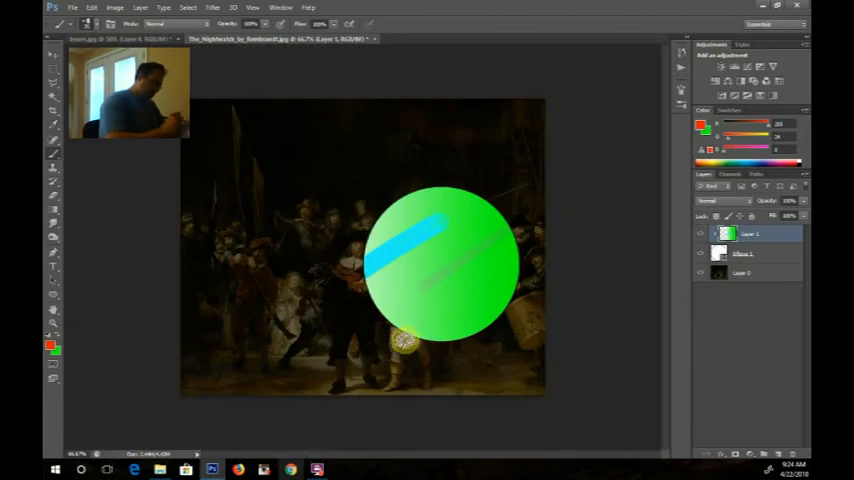
pyautogui.moveTo(402, 344); pyautogui.dragTo(480, 268)
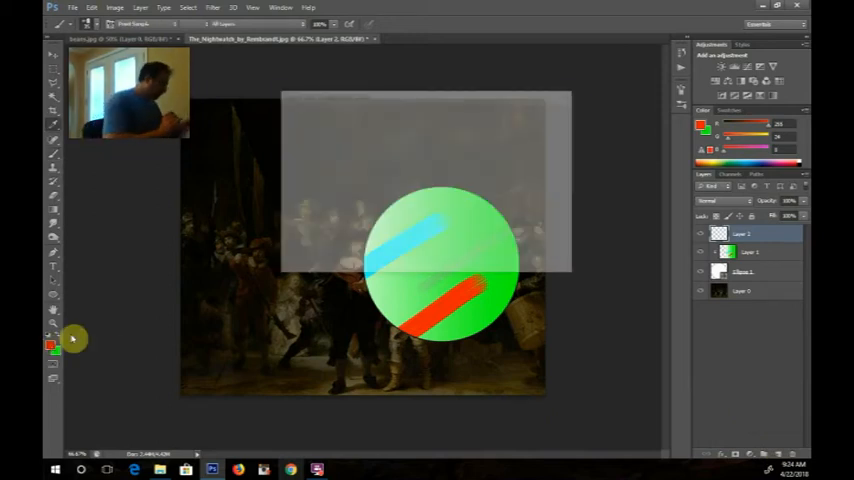
# Set the colour to white, smear broad strokes over the upper-left, and select the painting layer.
pyautogui.click(52, 348)
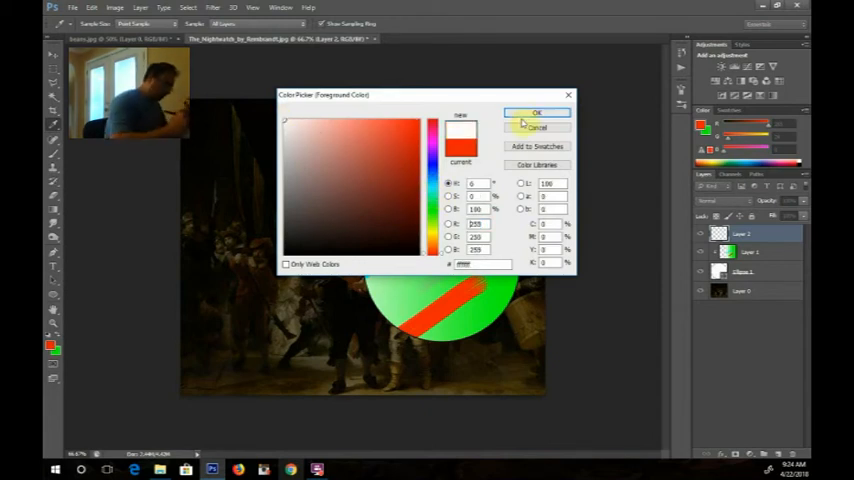
pyautogui.click(536, 112)
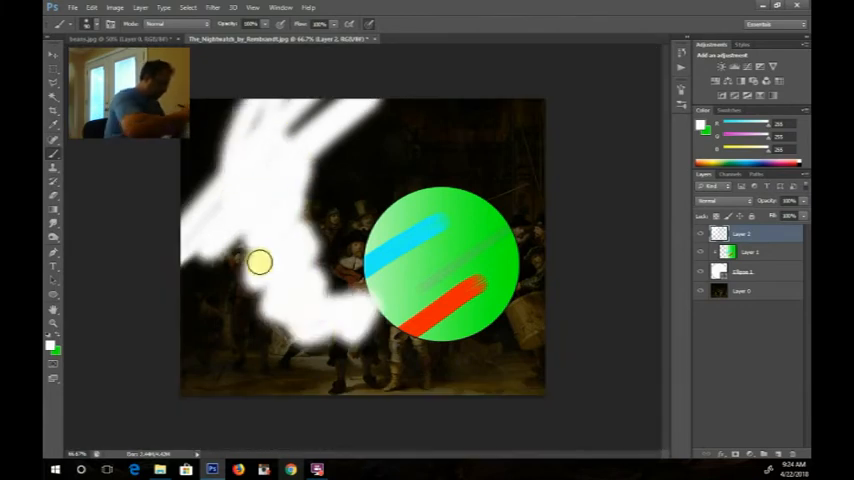
pyautogui.moveTo(258, 264); pyautogui.dragTo(358, 300)
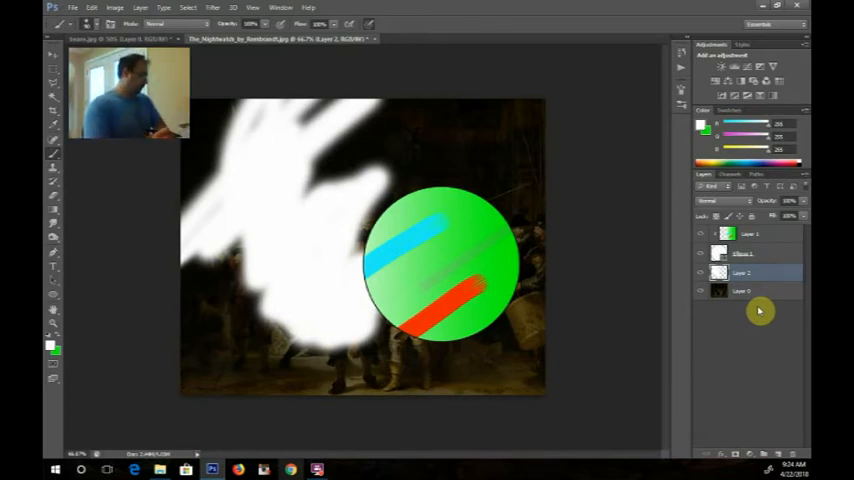
pyautogui.click(756, 290)
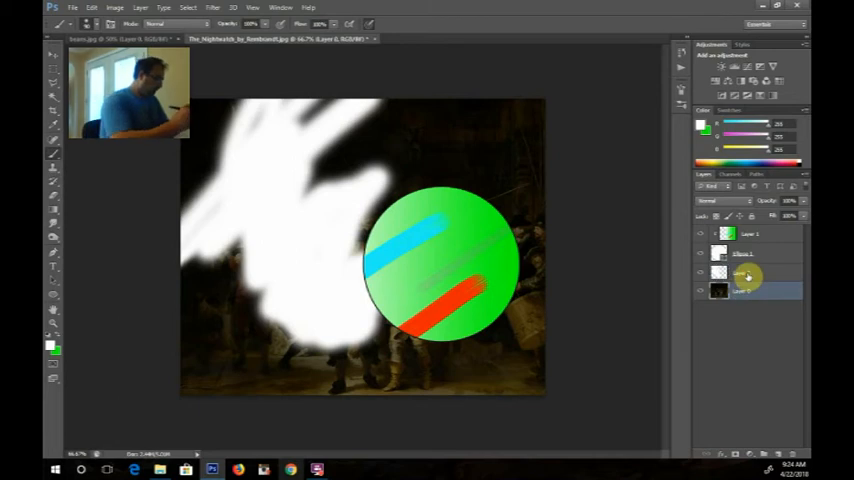
pyautogui.click(92, 8)
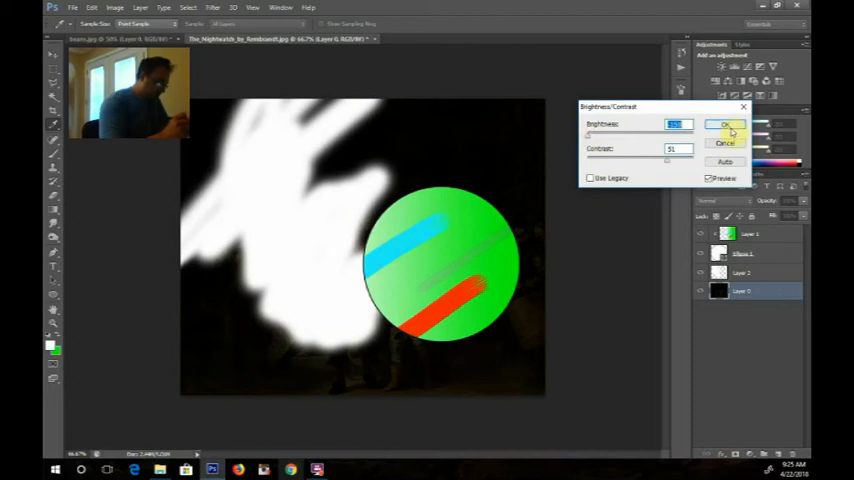
# Apply Brightness/Contrast again to darken the painting almost to black.
pyautogui.click(724, 124)
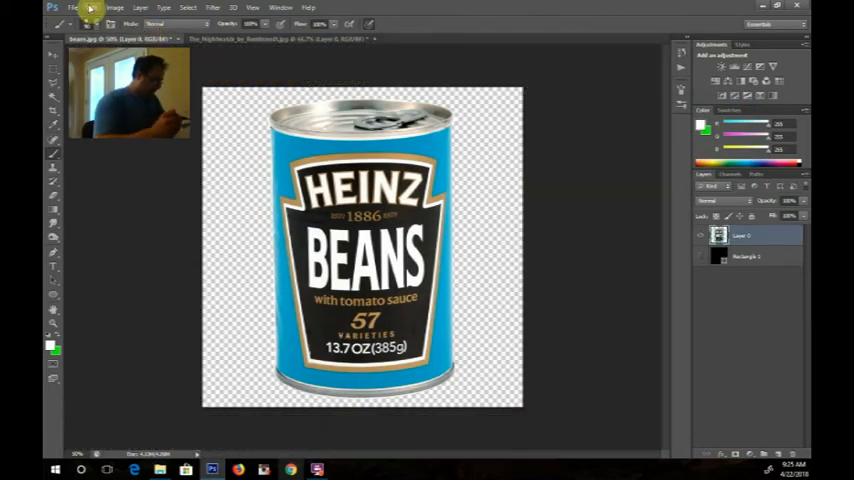
# Copy the beans can into the Night Watch document and shrink it with Free Transform.
pyautogui.click(114, 8)
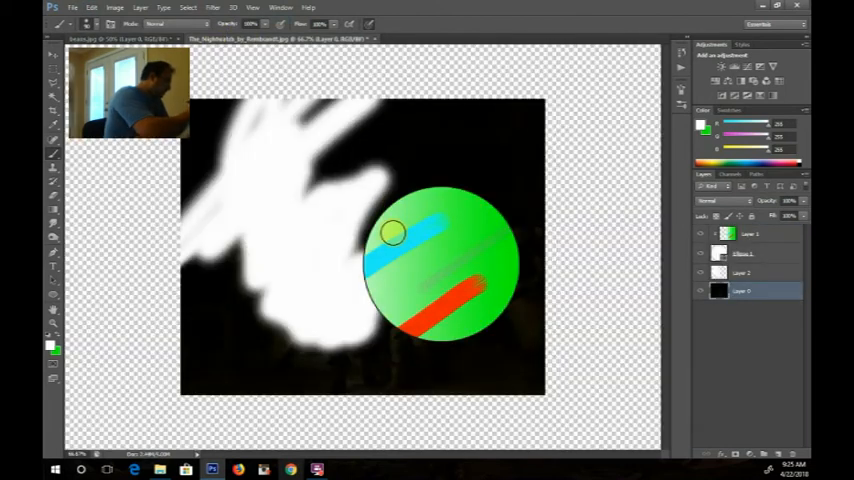
pyautogui.click(92, 8)
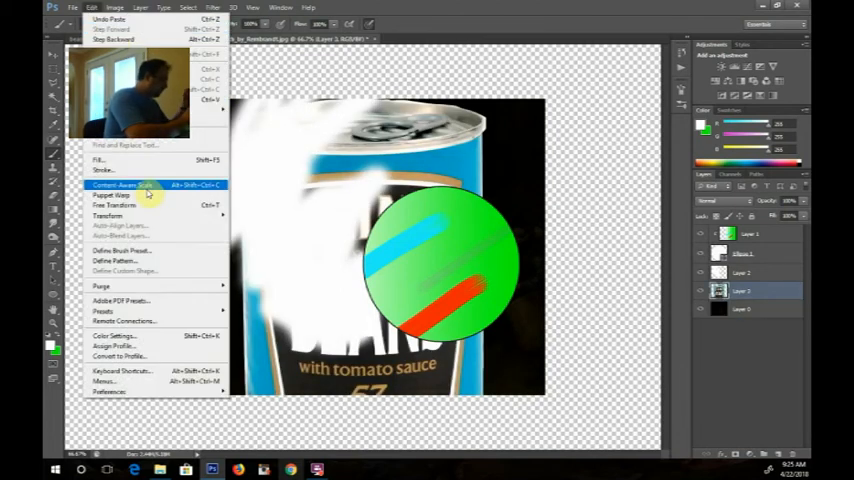
pyautogui.click(108, 204)
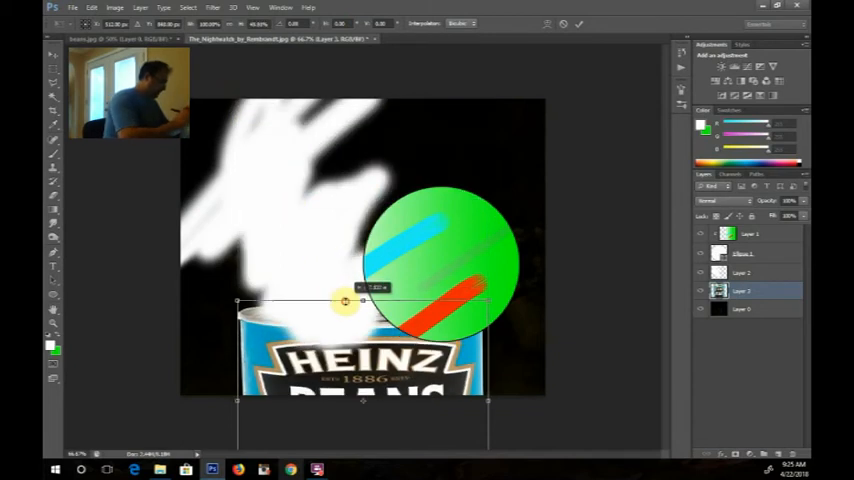
pyautogui.moveTo(344, 300); pyautogui.dragTo(364, 370)
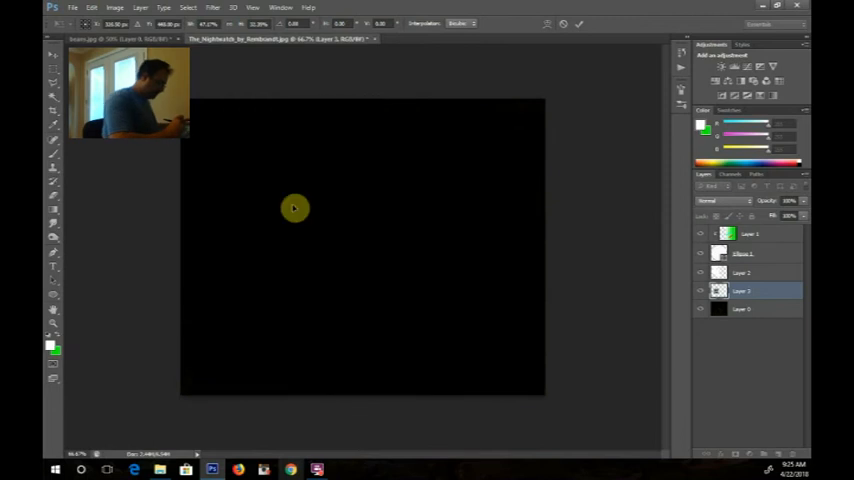
pyautogui.moveTo(548, 212)
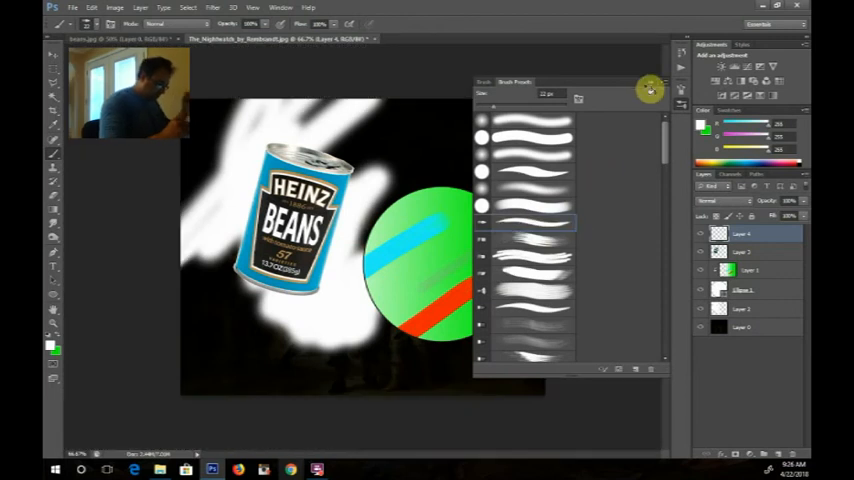
# Choose a thin brush and hand-write the white 'Julian Schn…' signature at the bottom.
pyautogui.click(650, 90)
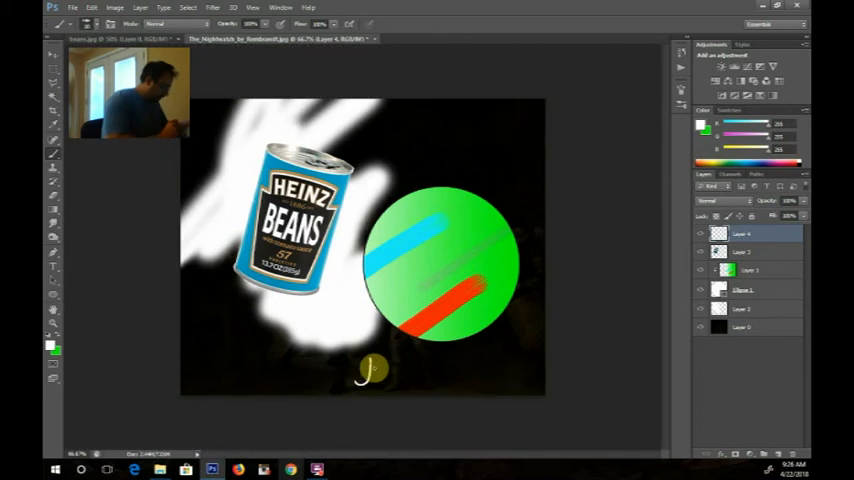
pyautogui.write('Julian Sc')
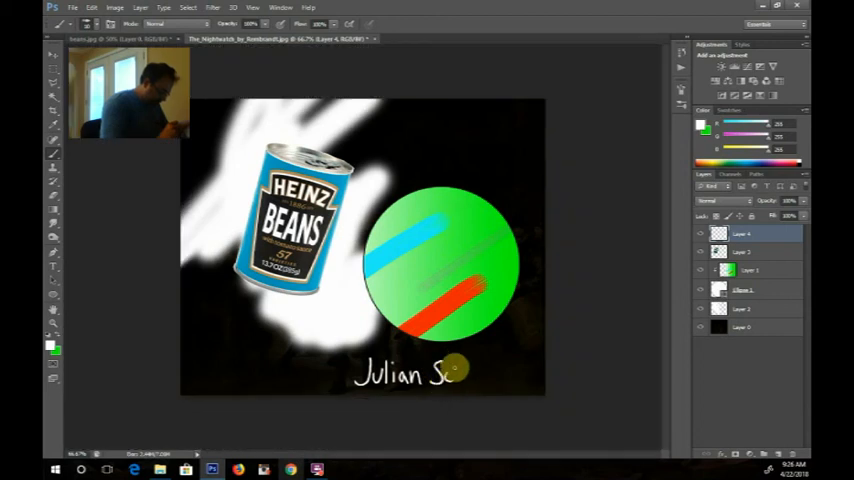
pyautogui.write('hn')
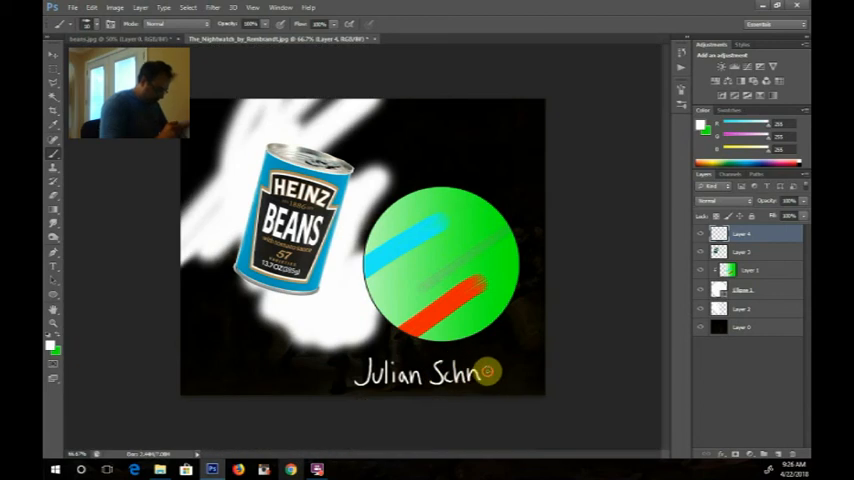